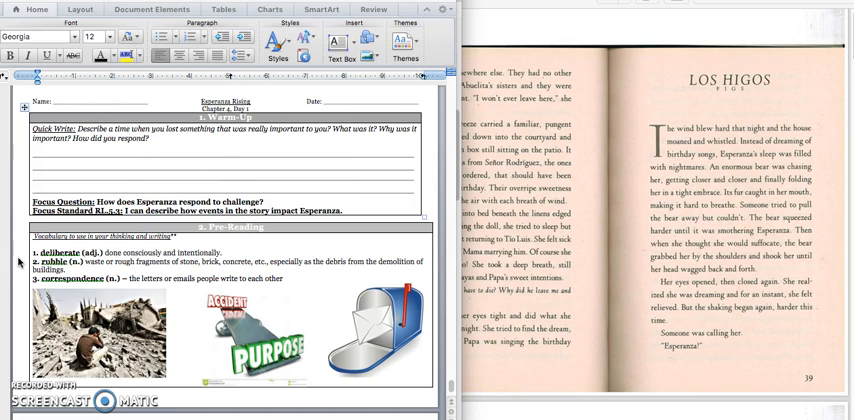
pyautogui.moveTo(20, 272)
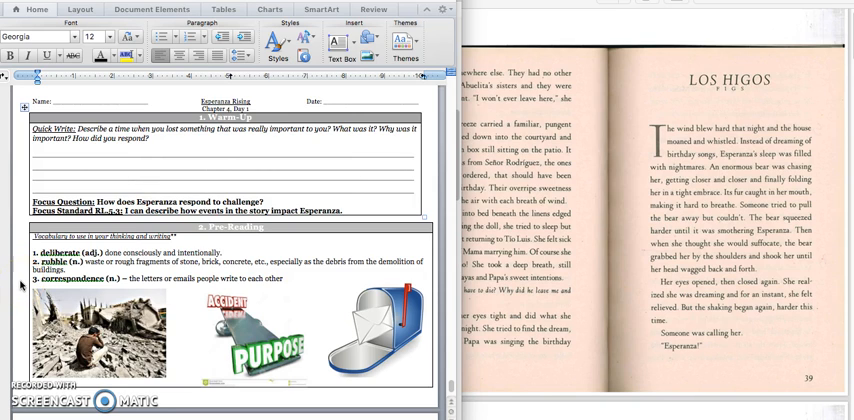
pyautogui.moveTo(22, 360)
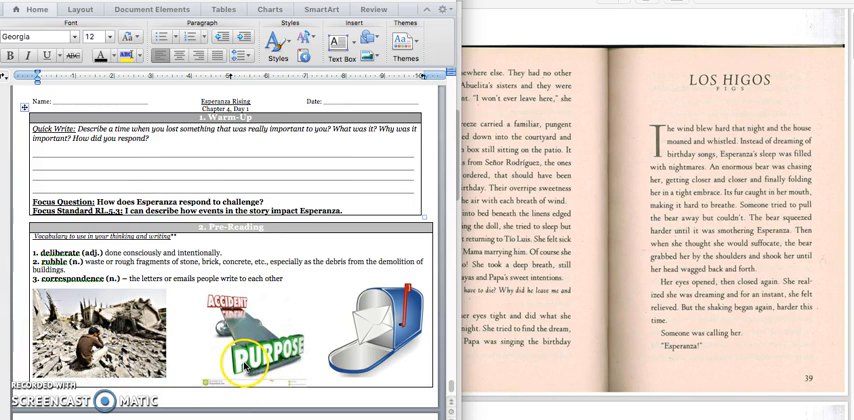
pyautogui.moveTo(350, 412)
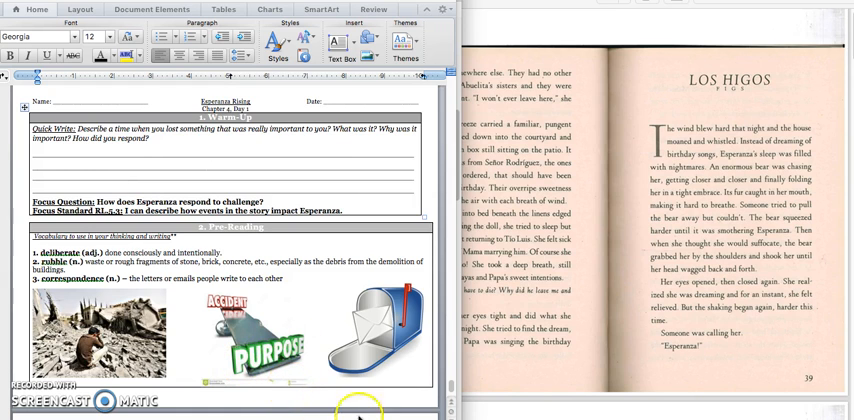
pyautogui.moveTo(412, 380)
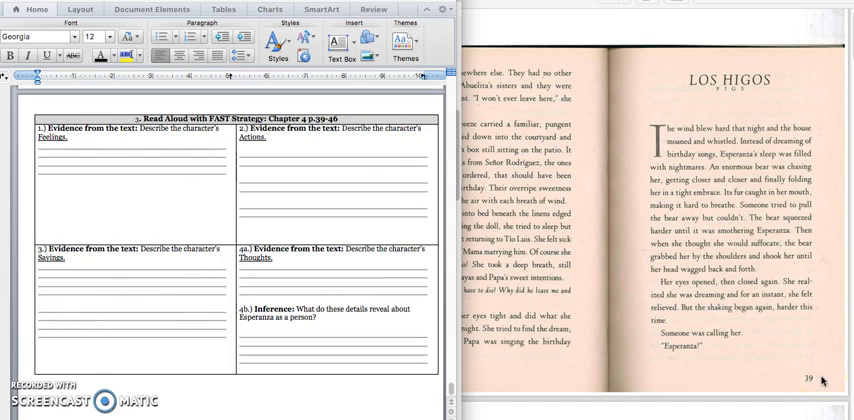
pyautogui.moveTo(824, 400)
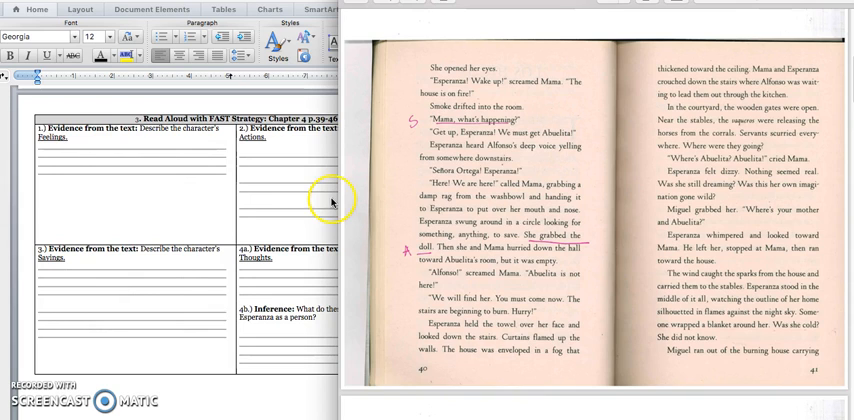
pyautogui.moveTo(260, 230)
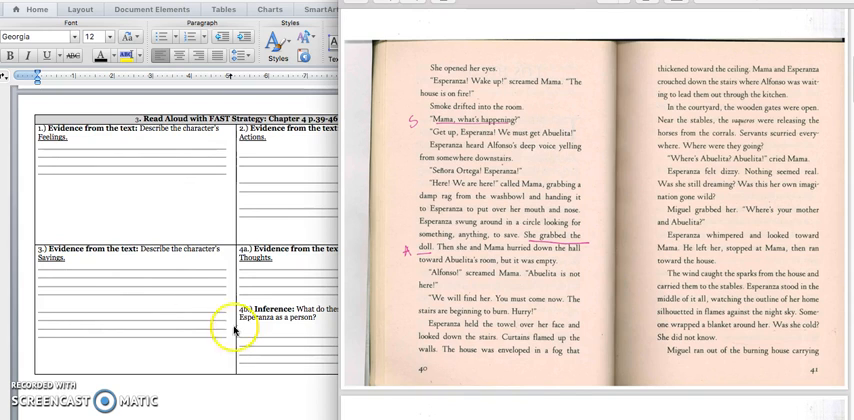
pyautogui.moveTo(412, 252)
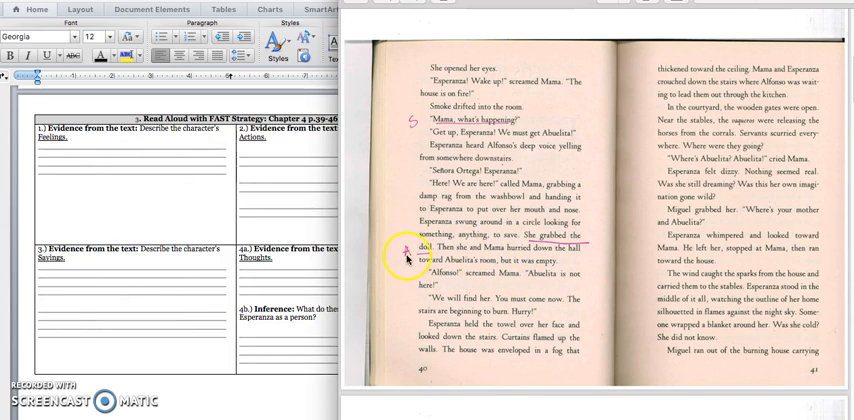
pyautogui.moveTo(312, 176)
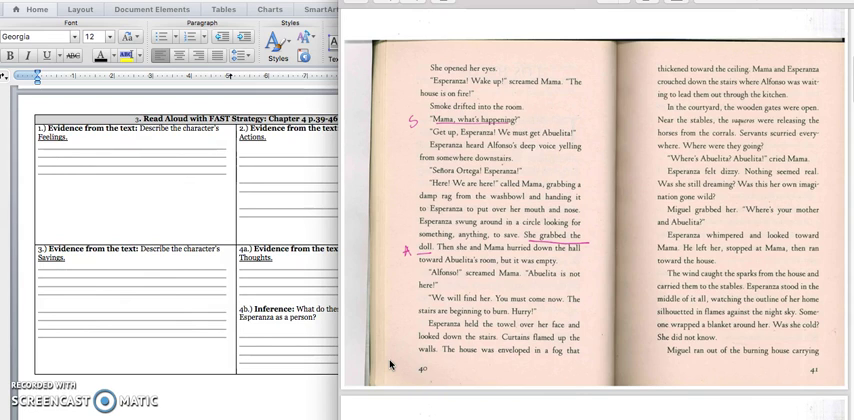
pyautogui.moveTo(392, 364)
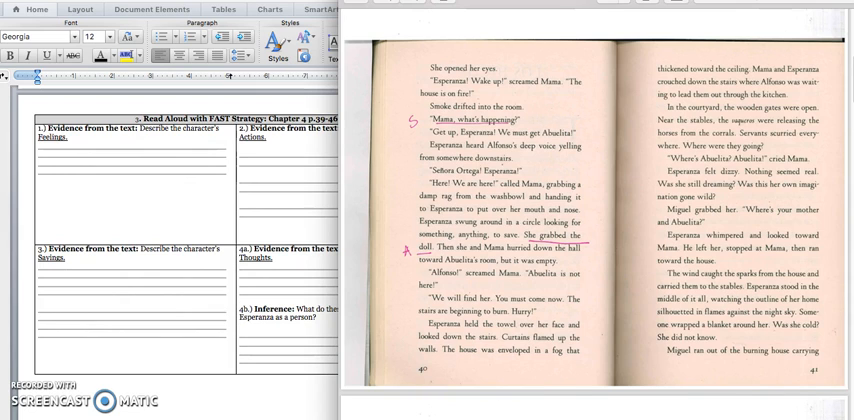
pyautogui.moveTo(844, 264)
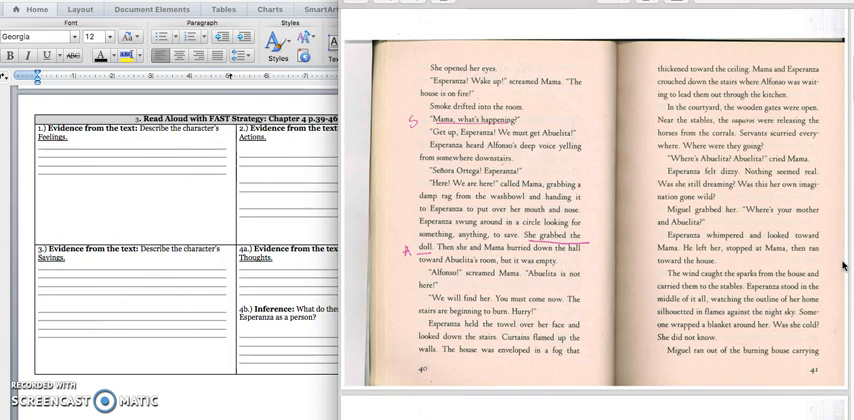
pyautogui.scroll(-3)
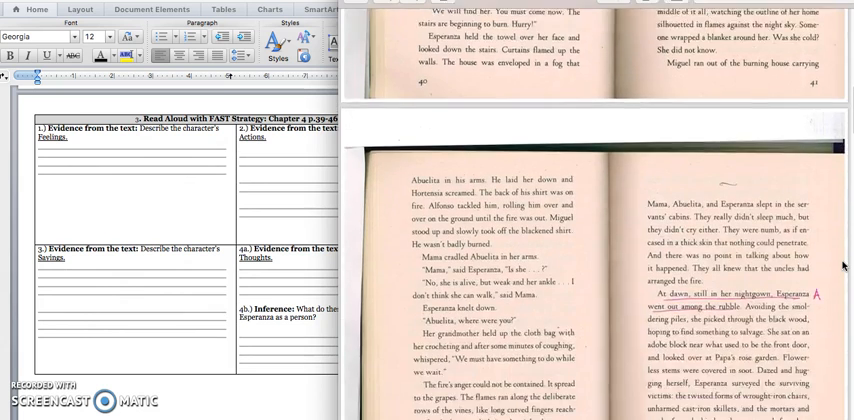
pyautogui.scroll(-3)
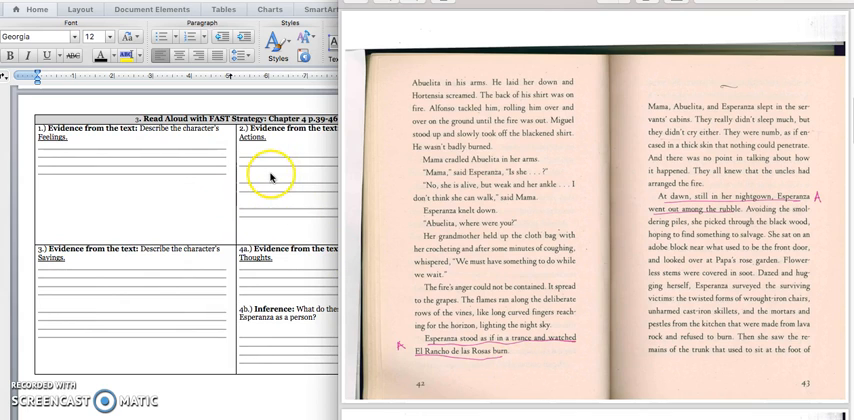
pyautogui.moveTo(508, 374)
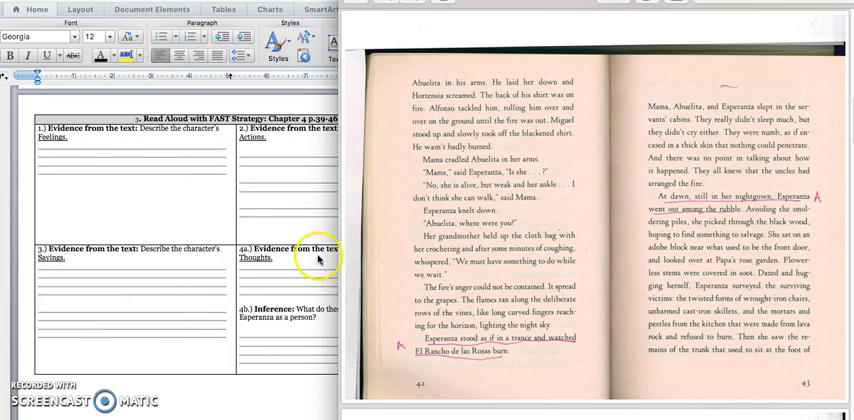
pyautogui.moveTo(648, 228)
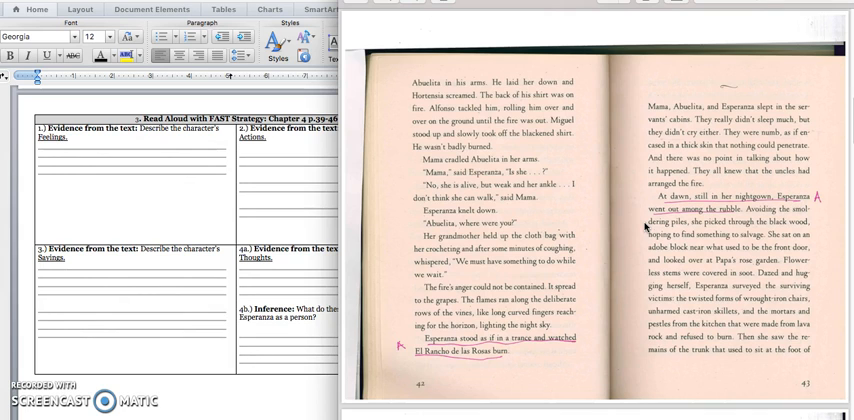
pyautogui.scroll(-3)
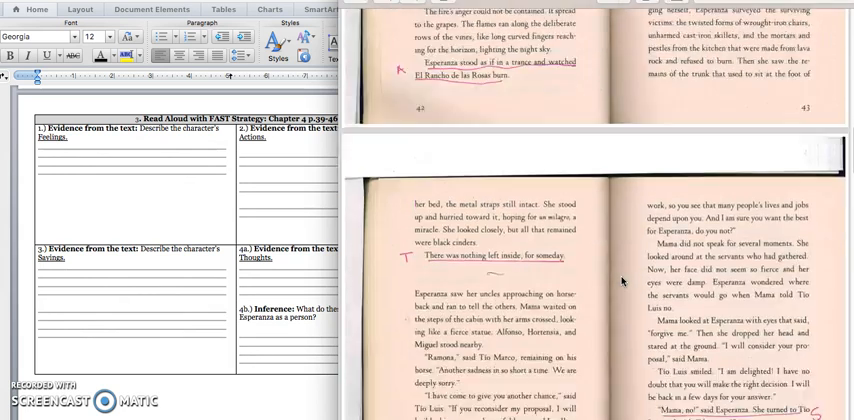
pyautogui.scroll(-3)
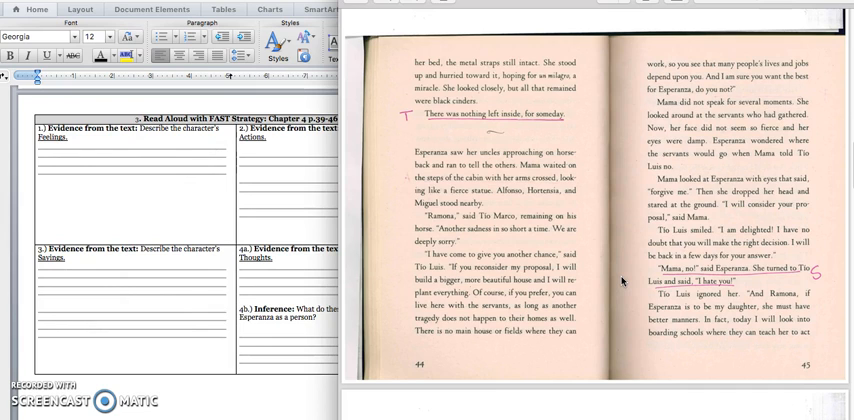
pyautogui.moveTo(390, 112)
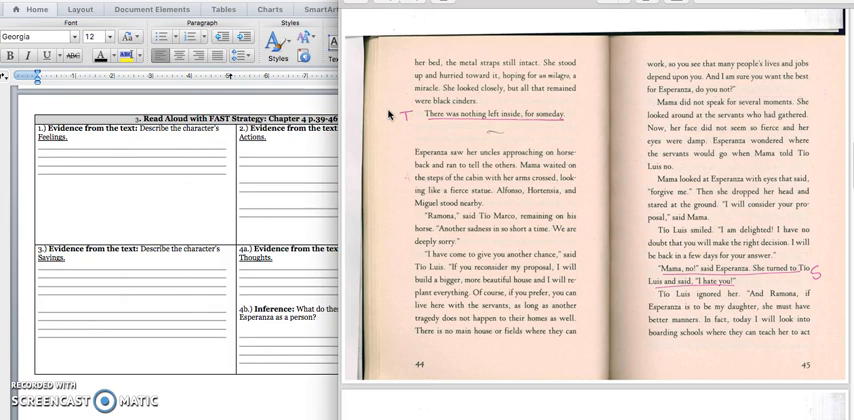
pyautogui.moveTo(572, 136)
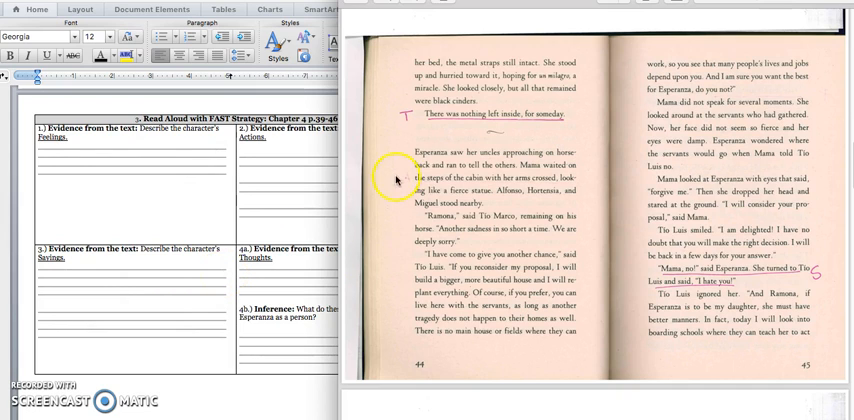
pyautogui.moveTo(376, 150)
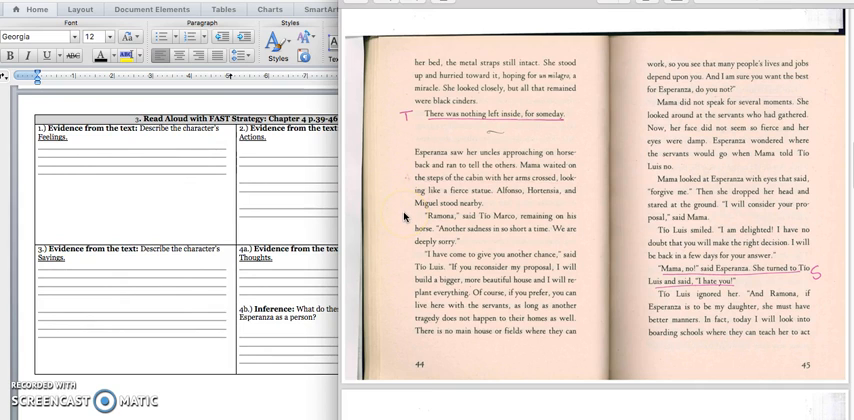
pyautogui.moveTo(410, 226)
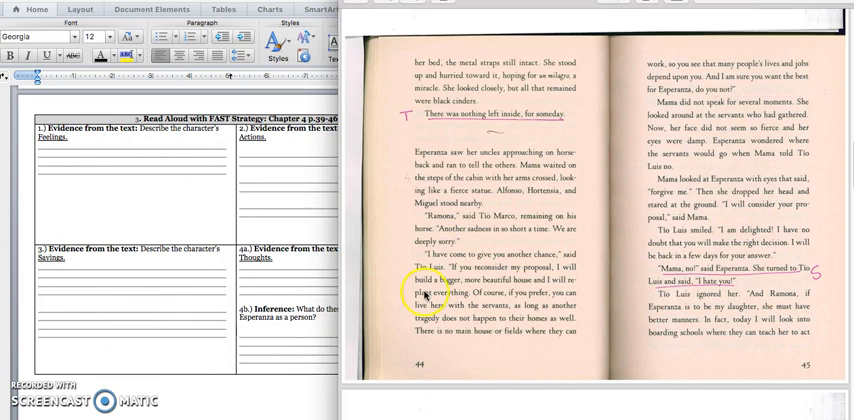
pyautogui.scroll(-3)
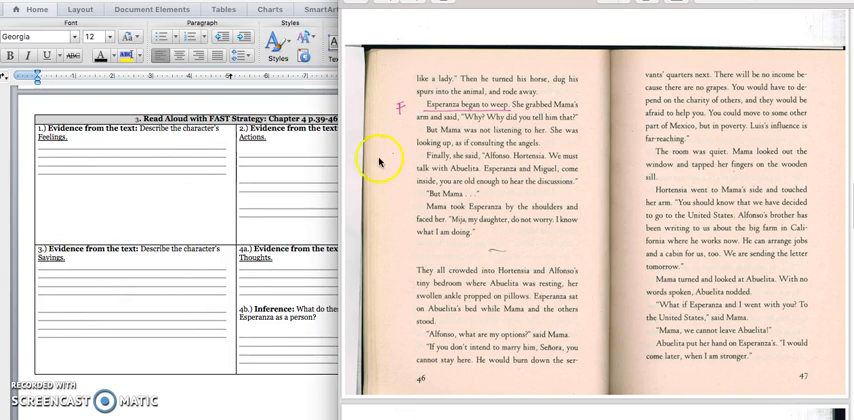
pyautogui.moveTo(190, 192)
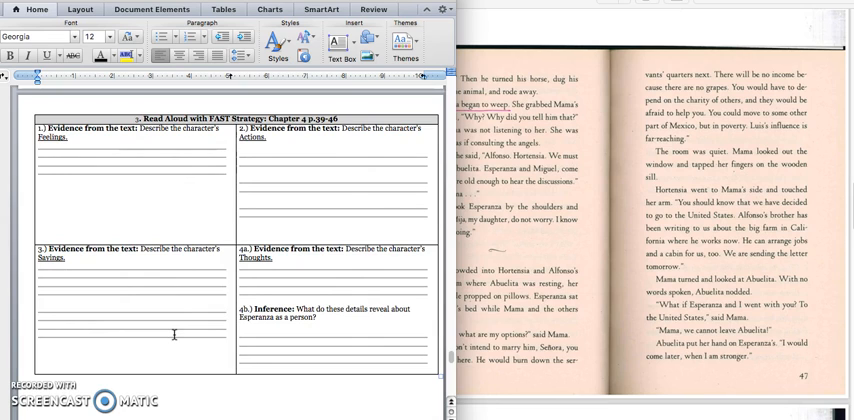
pyautogui.moveTo(372, 400)
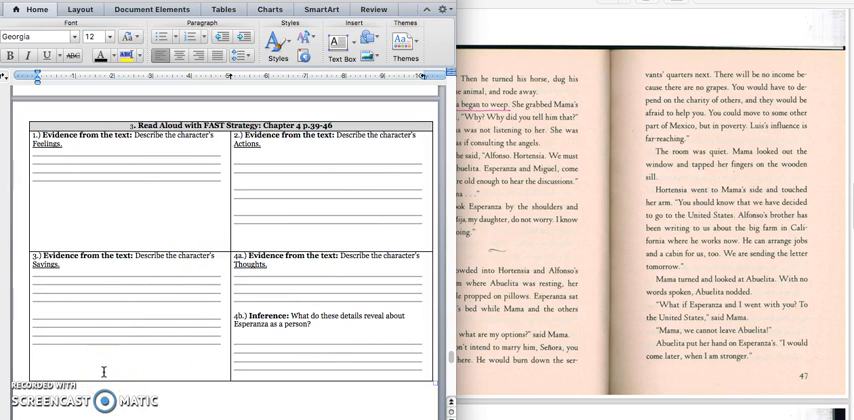
pyautogui.scroll(-3)
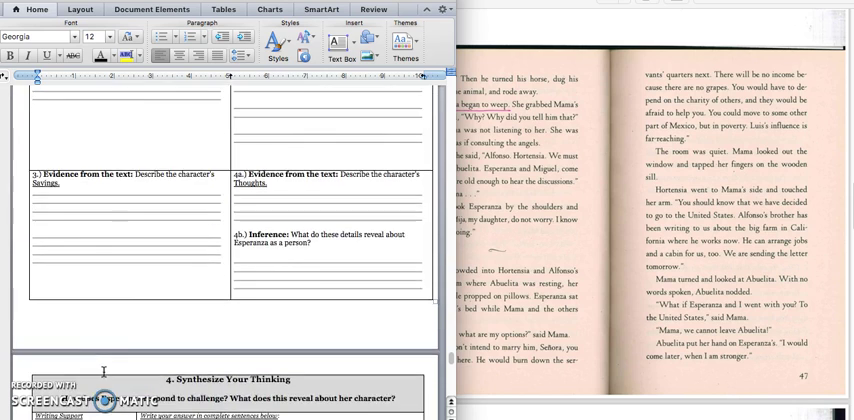
pyautogui.scroll(-3)
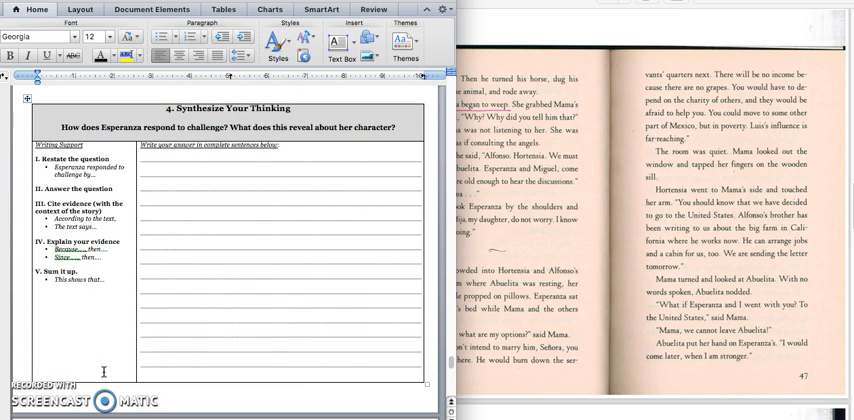